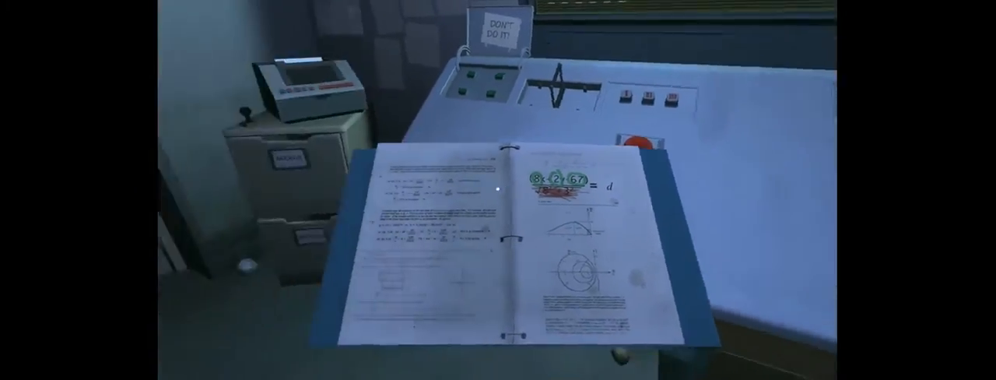
{"action": "mouse_move", "coordinate": [498, 190]}
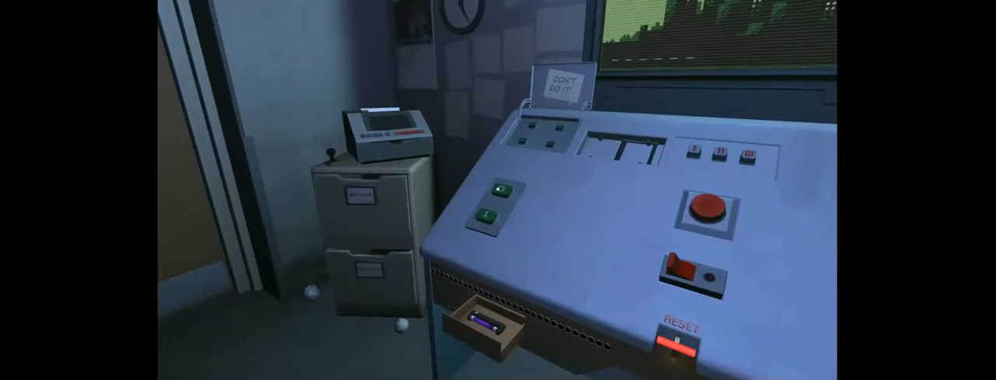
{"action": "left_click", "coordinate": [710, 208]}
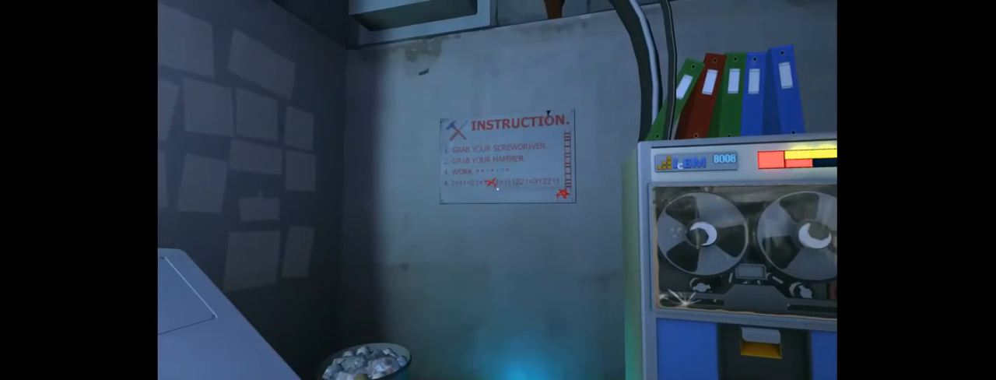
{"action": "mouse_move", "coordinate": [498, 189]}
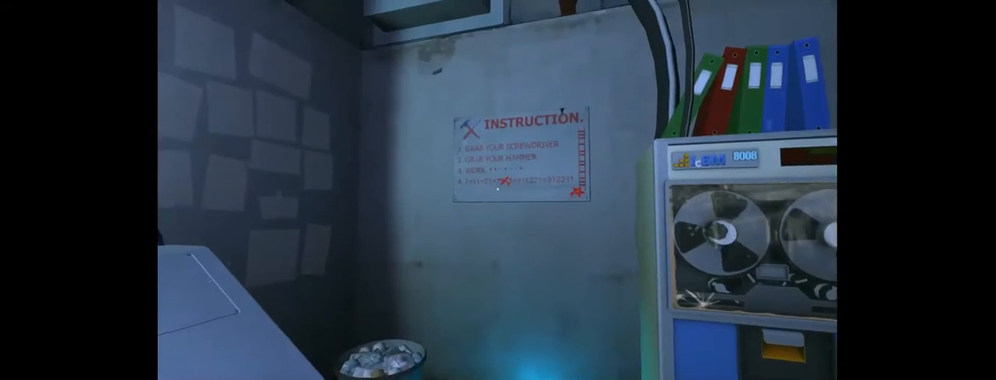
{"action": "mouse_move", "coordinate": [498, 189]}
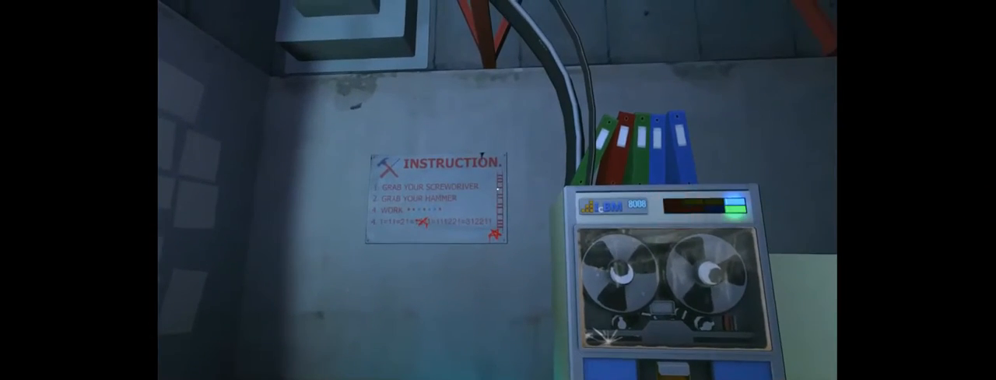
{"action": "mouse_move", "coordinate": [497, 189]}
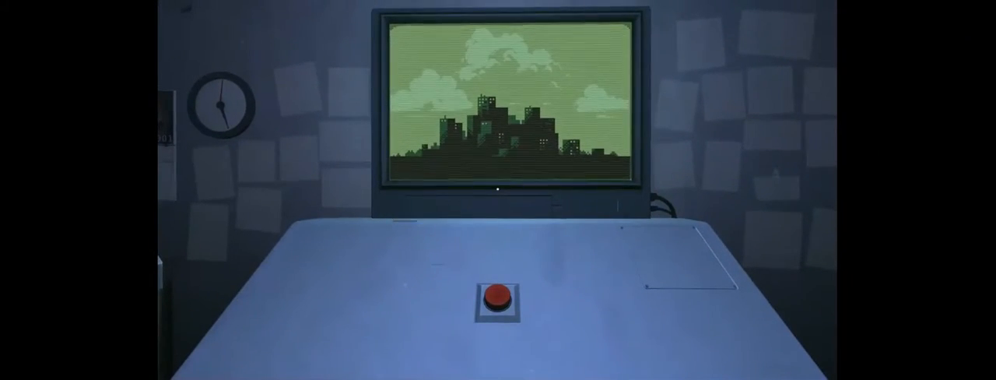
{"action": "left_click", "coordinate": [500, 295]}
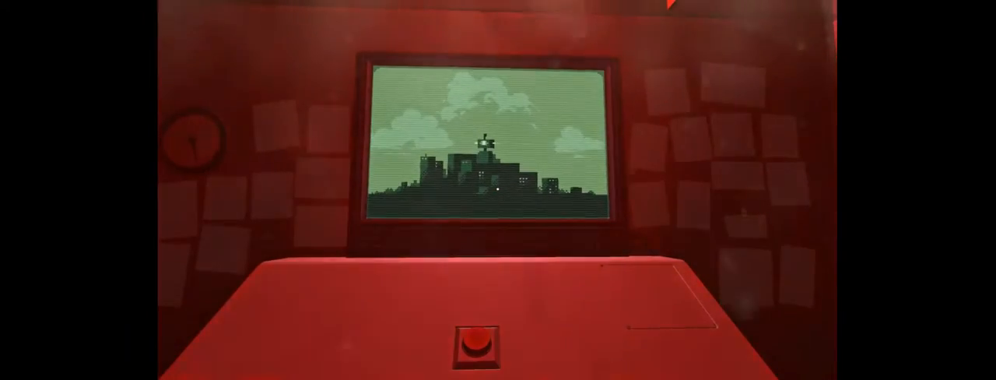
{"action": "left_click", "coordinate": [476, 344]}
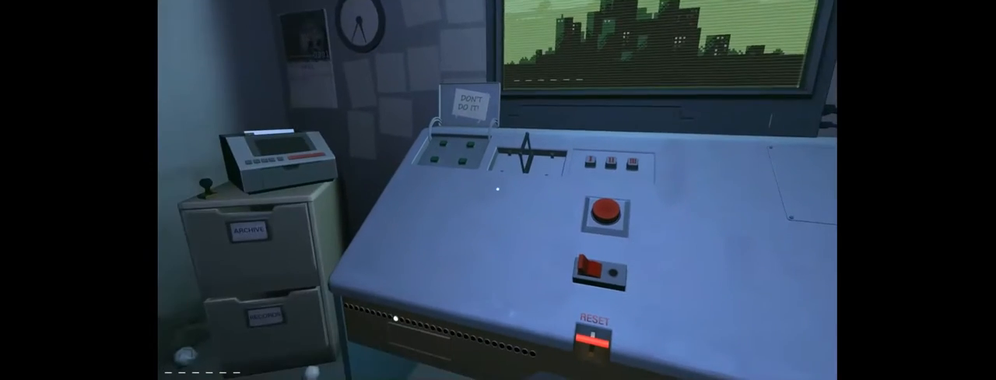
{"action": "mouse_move", "coordinate": [498, 190]}
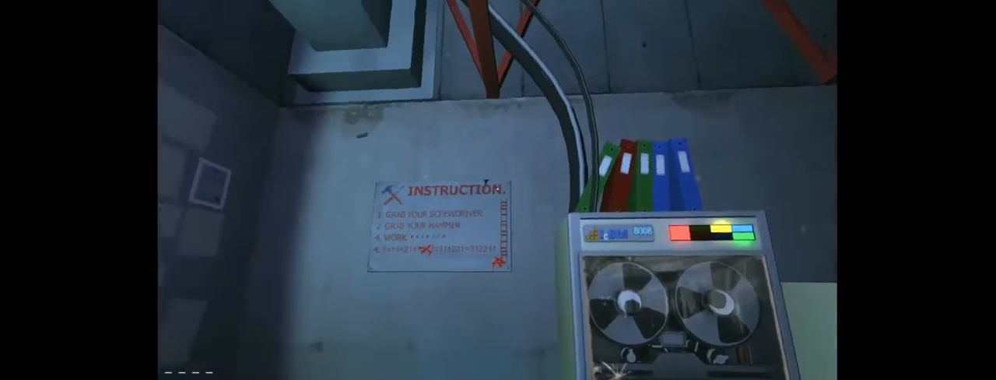
{"action": "mouse_move", "coordinate": [498, 190]}
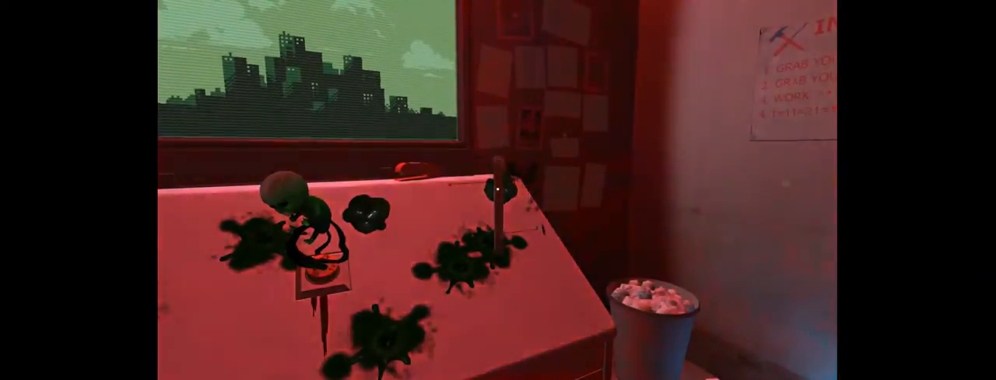
{"action": "mouse_move", "coordinate": [498, 190]}
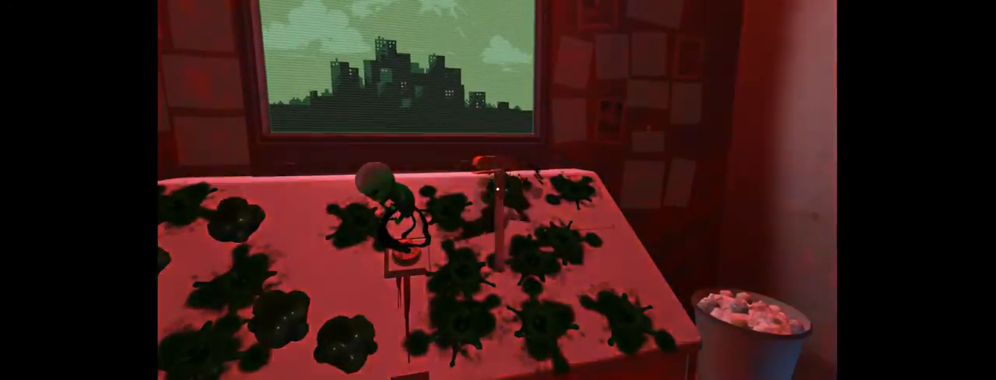
{"action": "mouse_move", "coordinate": [498, 190]}
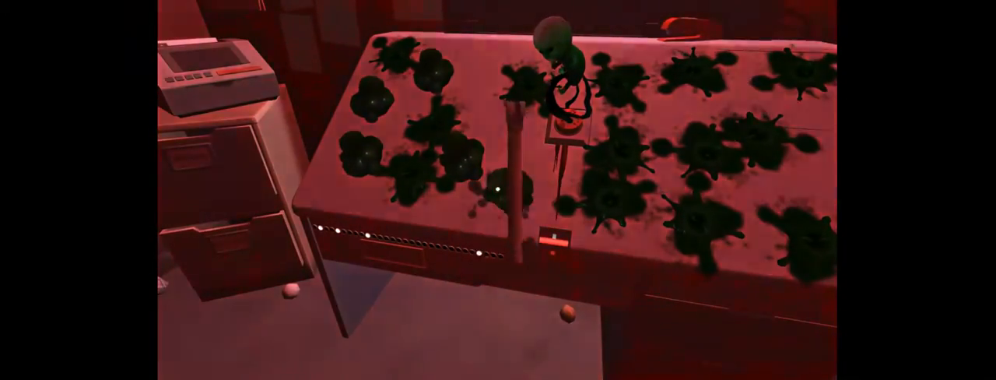
{"action": "mouse_move", "coordinate": [498, 190]}
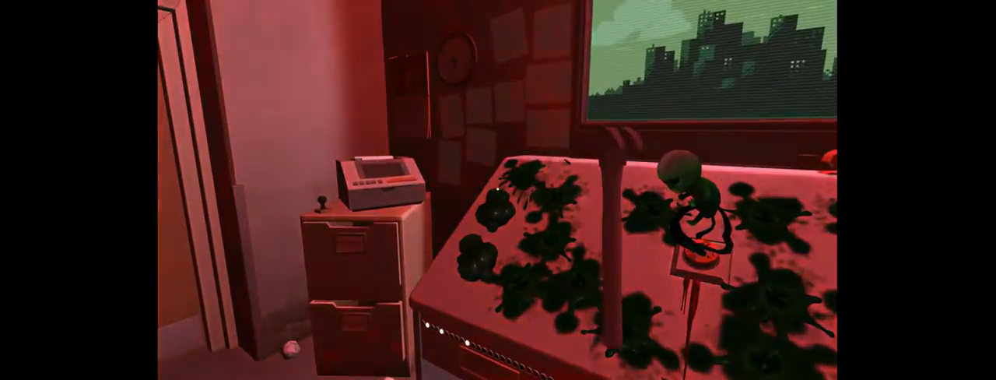
{"action": "mouse_move", "coordinate": [498, 190]}
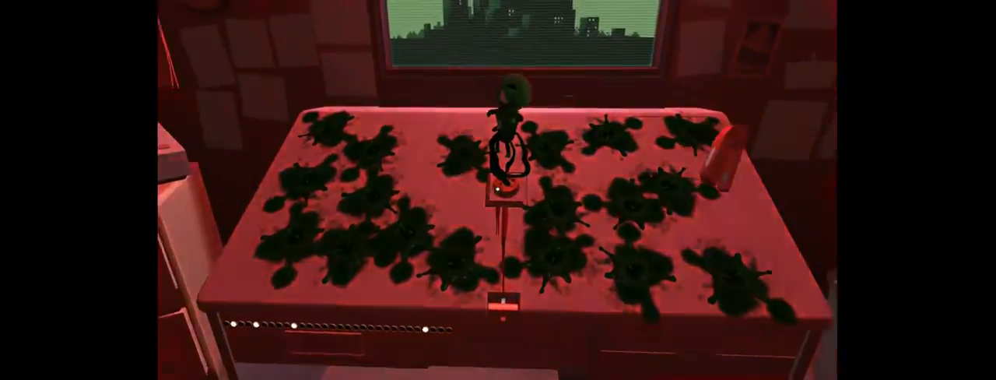
{"action": "mouse_move", "coordinate": [497, 190]}
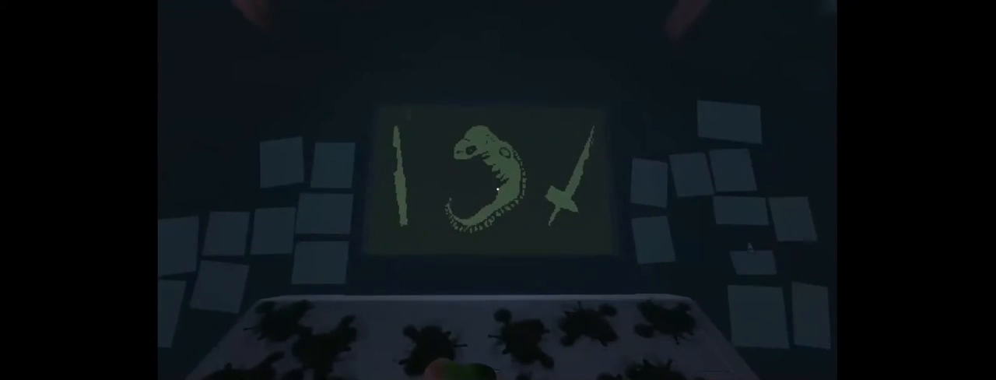
{"action": "mouse_move", "coordinate": [497, 190]}
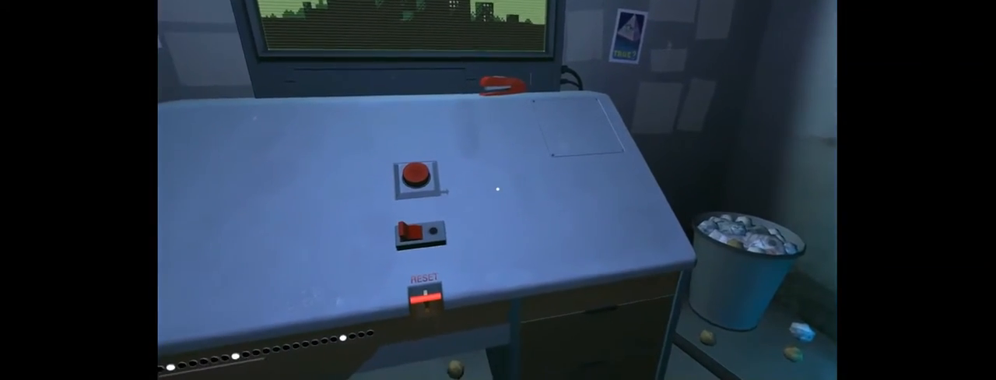
{"action": "mouse_move", "coordinate": [497, 190]}
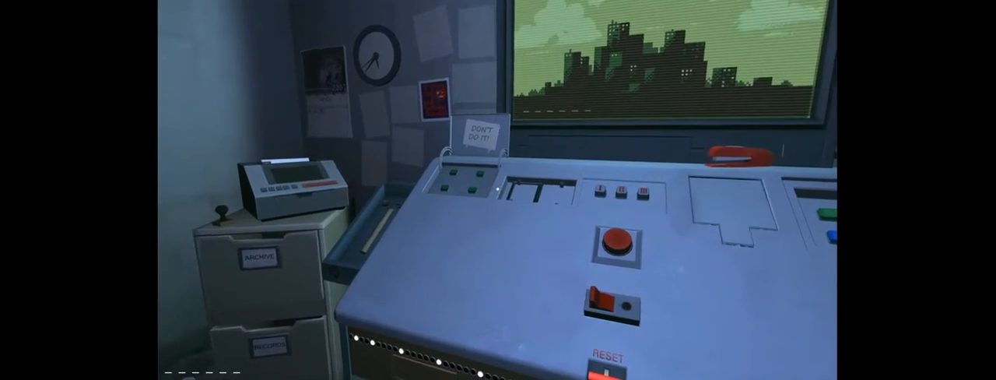
{"action": "mouse_move", "coordinate": [498, 190]}
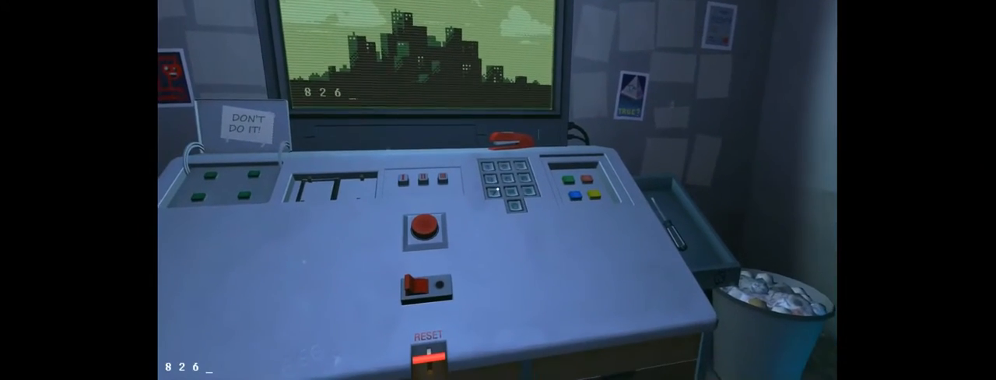
{"action": "mouse_move", "coordinate": [498, 195]}
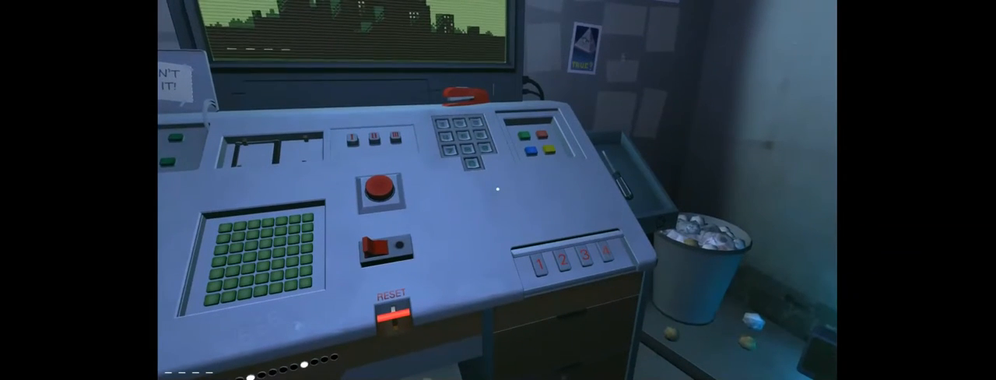
{"action": "mouse_move", "coordinate": [498, 190]}
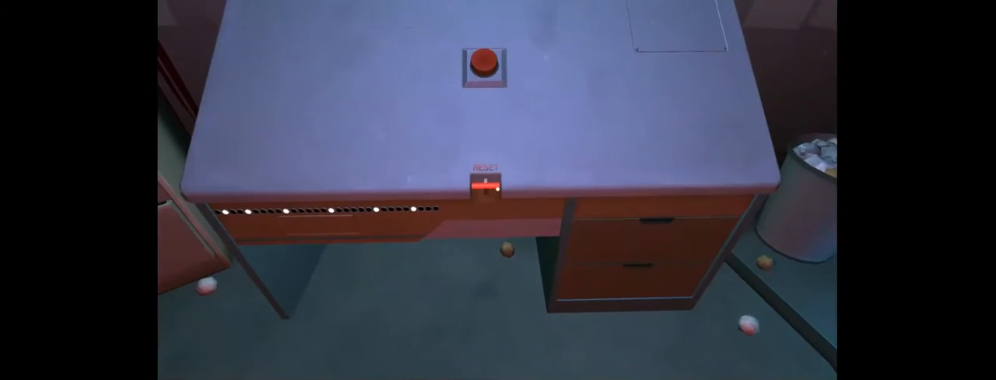
{"action": "left_click", "coordinate": [486, 63]}
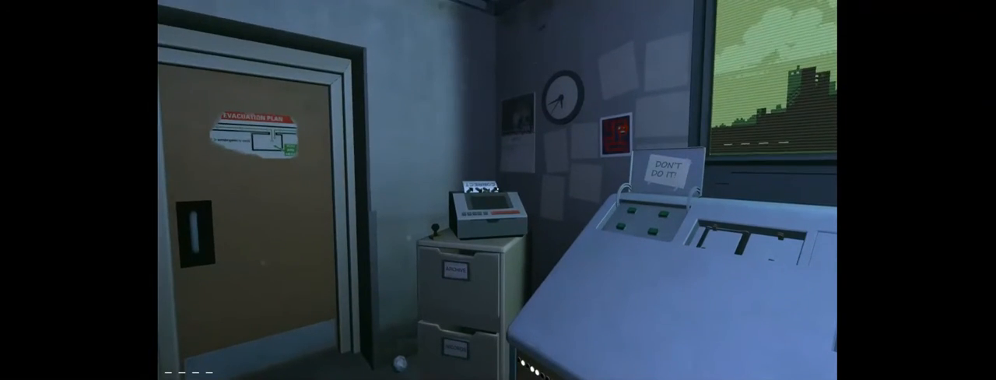
{"action": "mouse_move", "coordinate": [498, 189]}
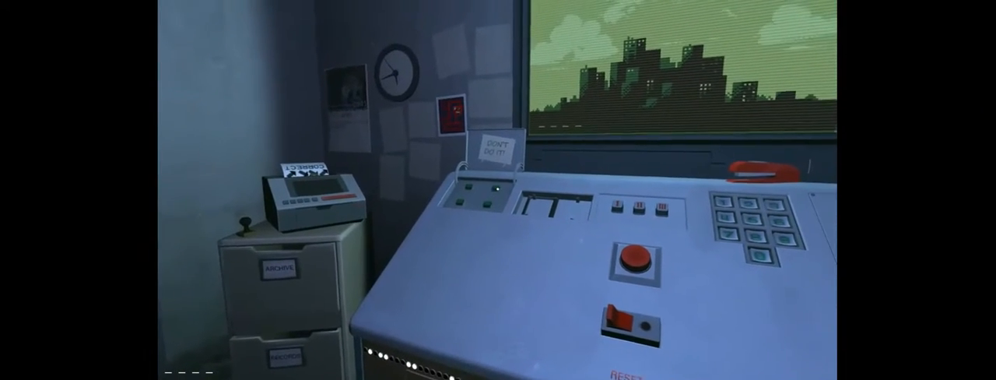
{"action": "mouse_move", "coordinate": [498, 190]}
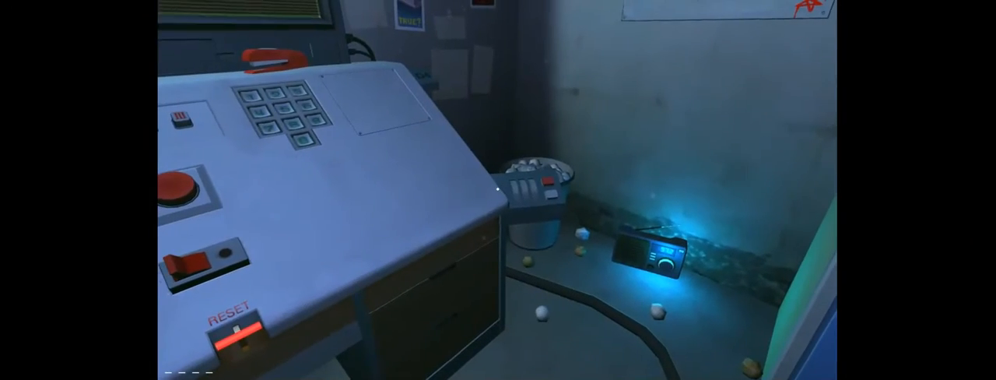
{"action": "mouse_move", "coordinate": [497, 190]}
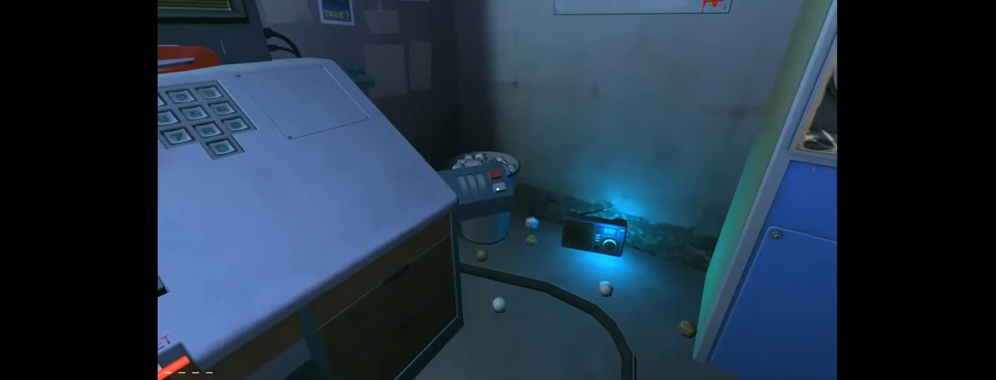
{"action": "mouse_move", "coordinate": [498, 190]}
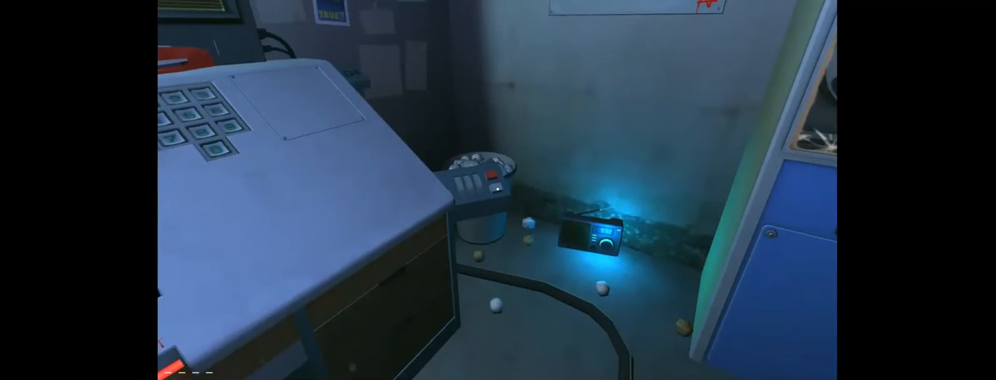
{"action": "mouse_move", "coordinate": [498, 190]}
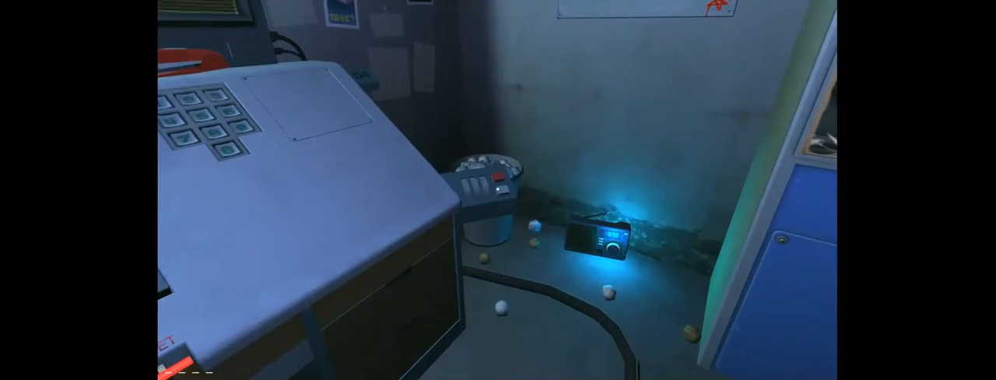
{"action": "mouse_move", "coordinate": [498, 189]}
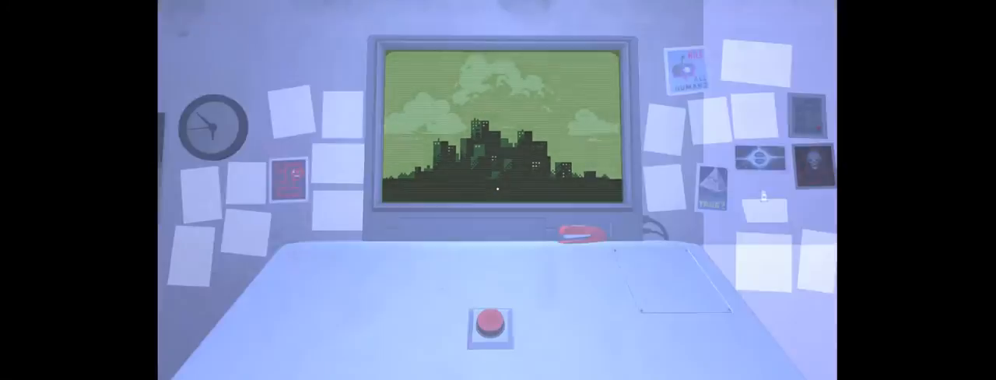
{"action": "left_click", "coordinate": [490, 322]}
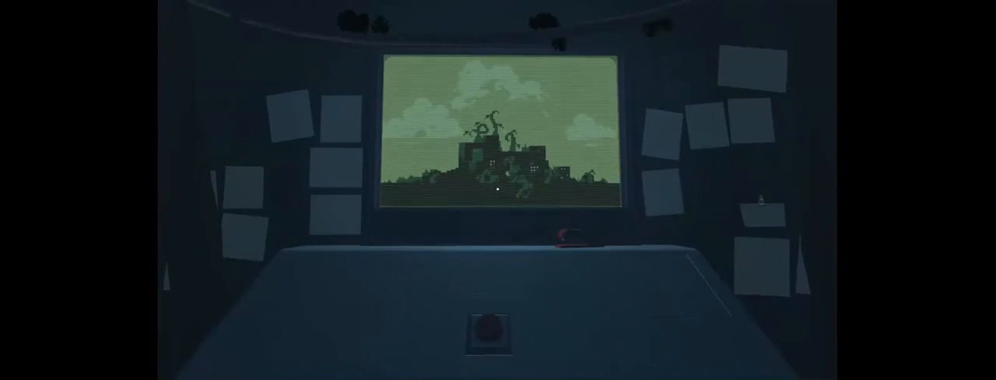
{"action": "scroll", "scroll_direction": "down", "scroll_amount": 3}
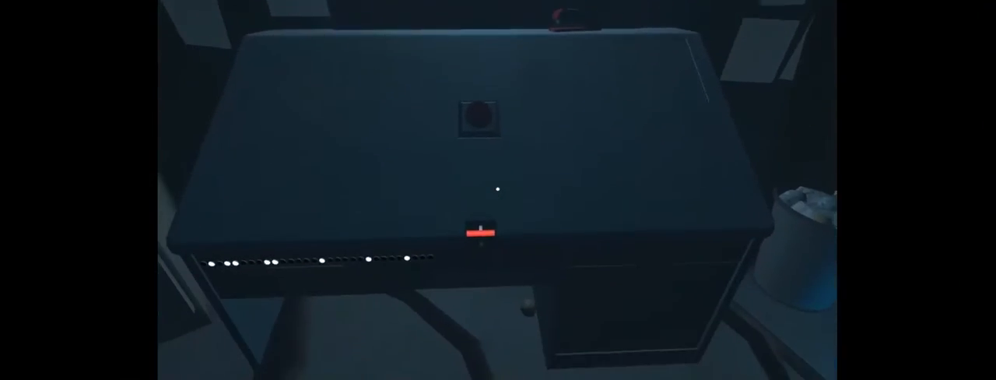
{"action": "mouse_move", "coordinate": [497, 189]}
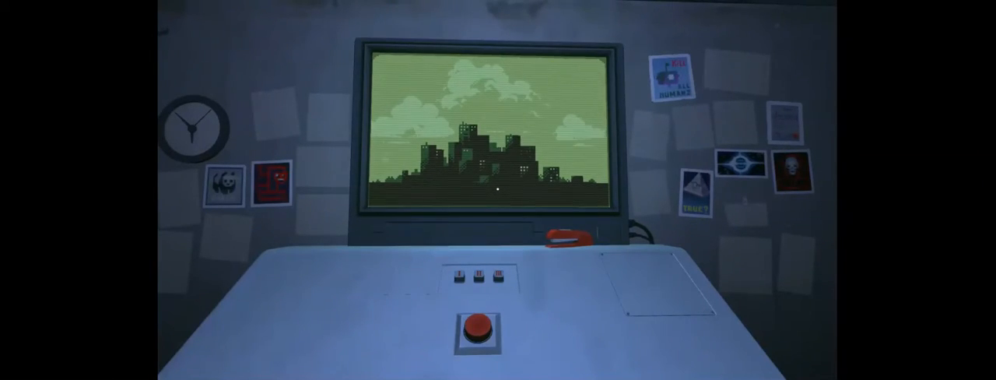
{"action": "scroll", "scroll_direction": "down", "scroll_amount": 3}
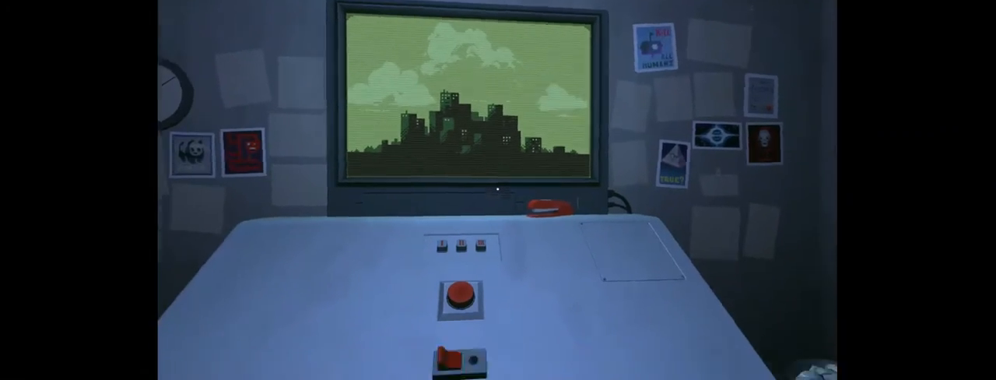